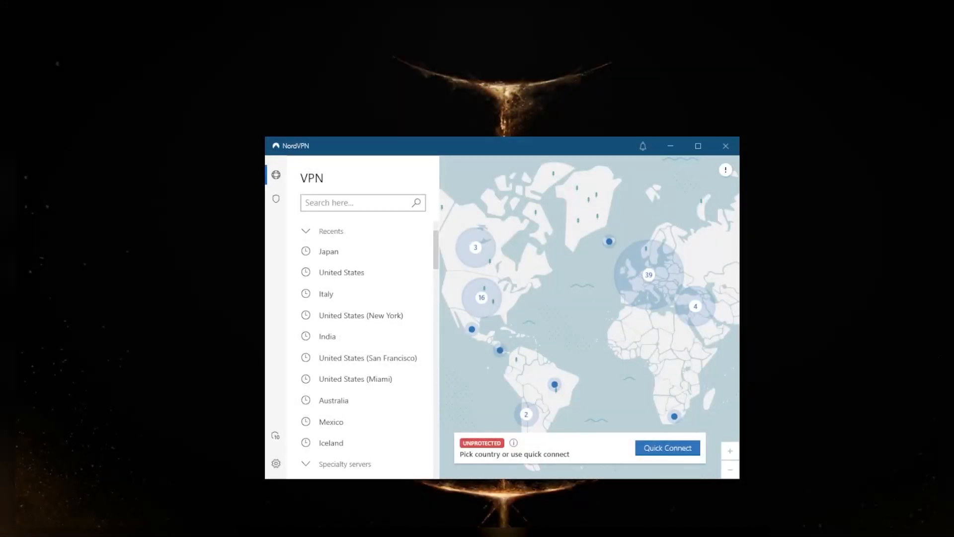
{"action": "mouse_move", "coordinate": [537, 271]}
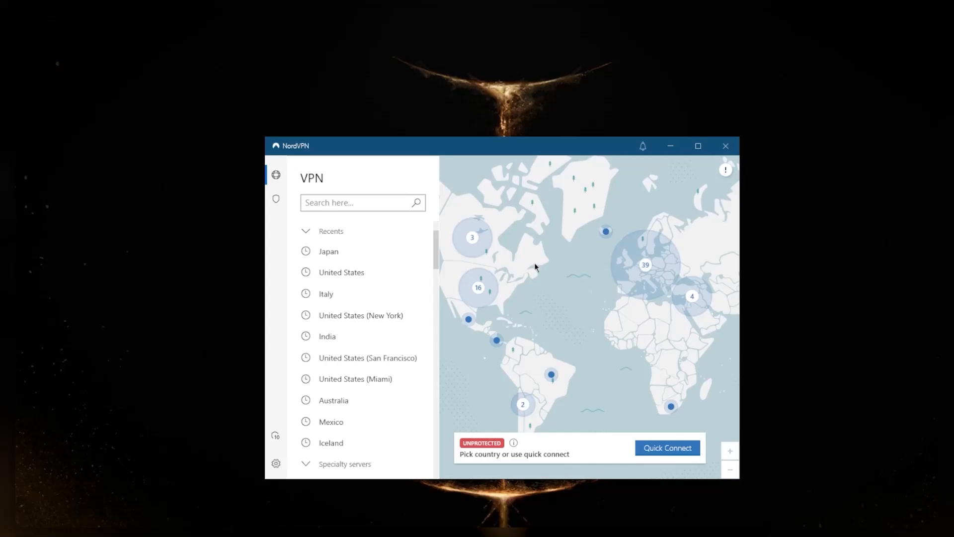
{"action": "mouse_move", "coordinate": [545, 274]}
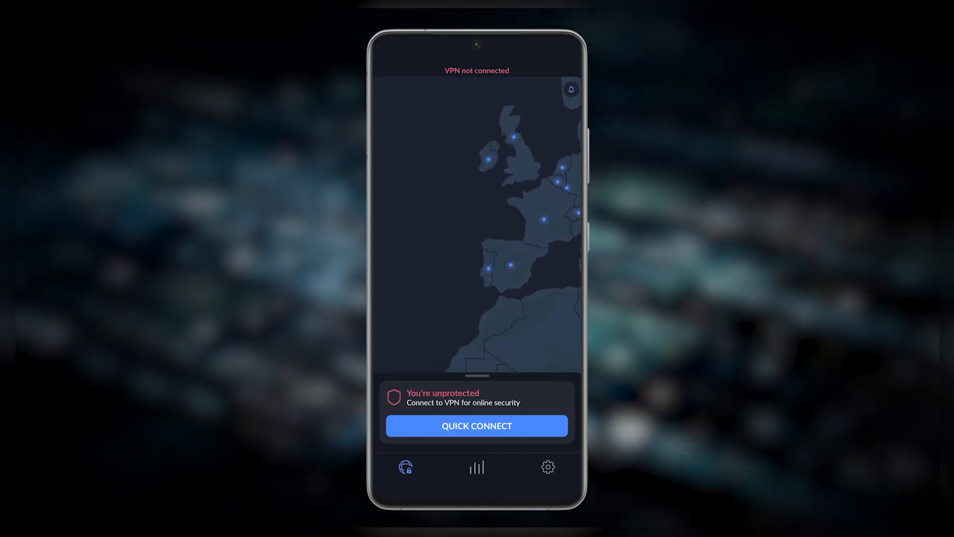
- Connect to the recommended Israel #44 server after granting VPN permission, then disconnect
{"action": "left_click", "coordinate": [476, 425]}
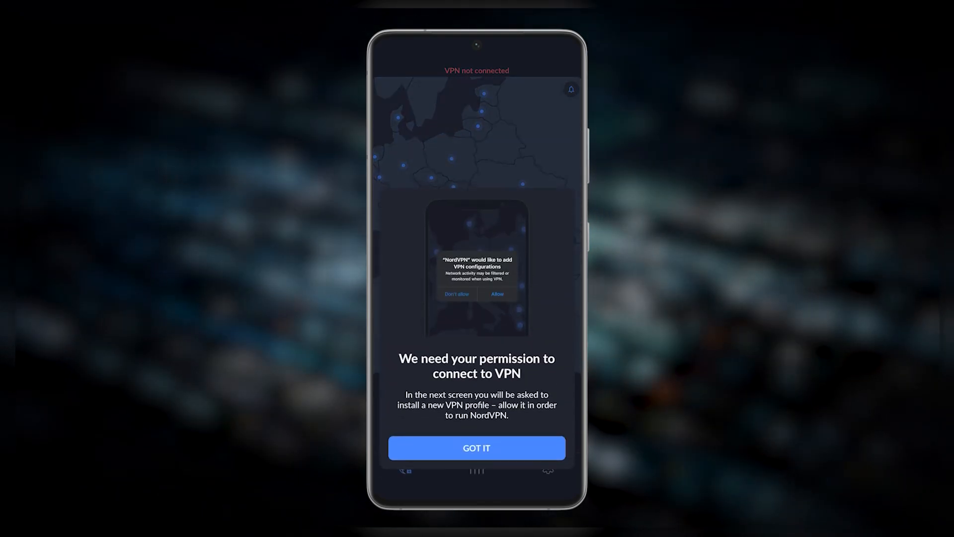
{"action": "left_click", "coordinate": [476, 447]}
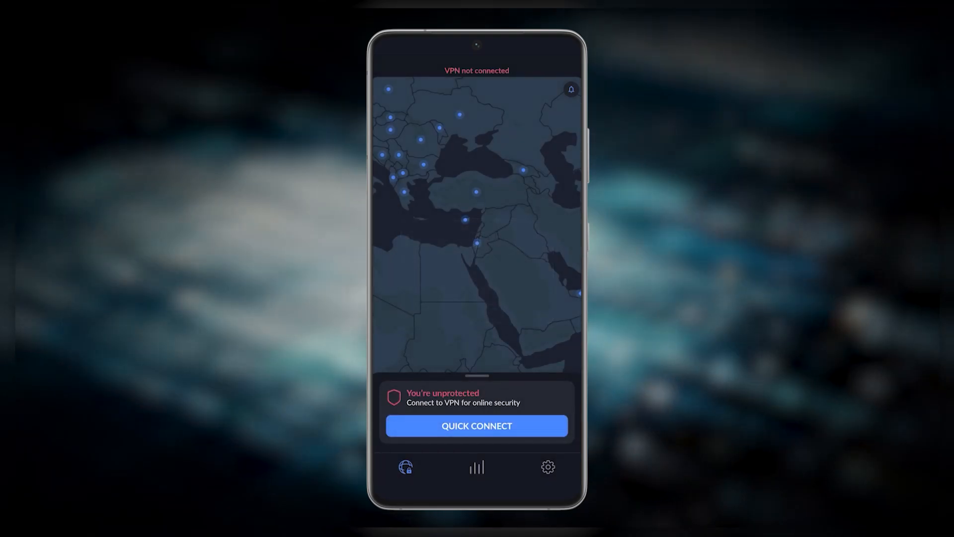
{"action": "left_click", "coordinate": [477, 425]}
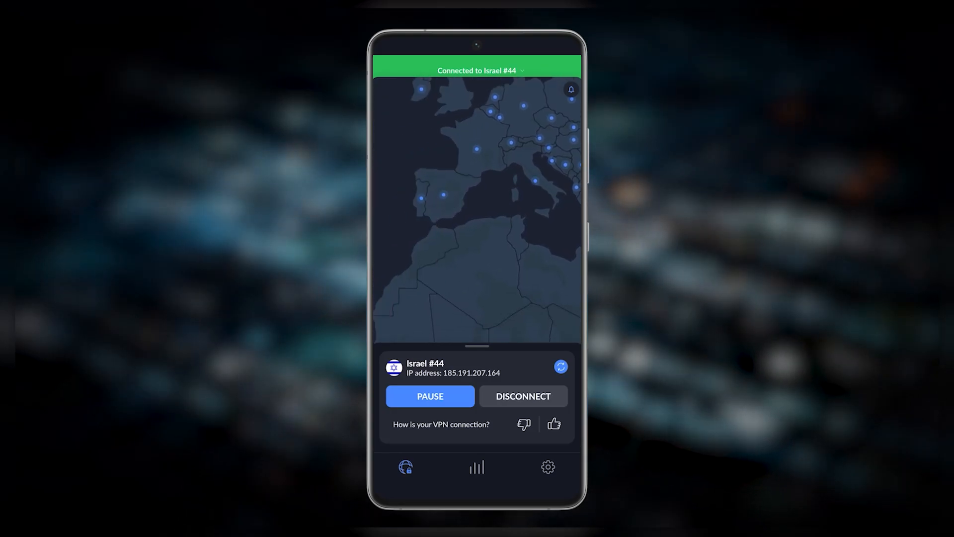
{"action": "left_click", "coordinate": [522, 396]}
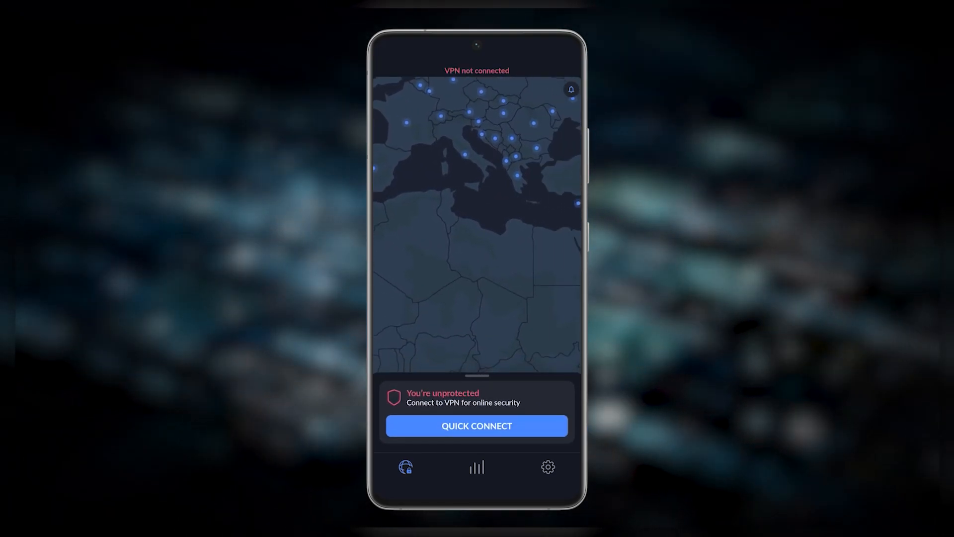
- Connect through the Double VPN France – United Kingdom #10 route from Specialty Servers
{"action": "left_click_drag", "start_coordinate": [477, 374], "coordinate": [477, 289]}
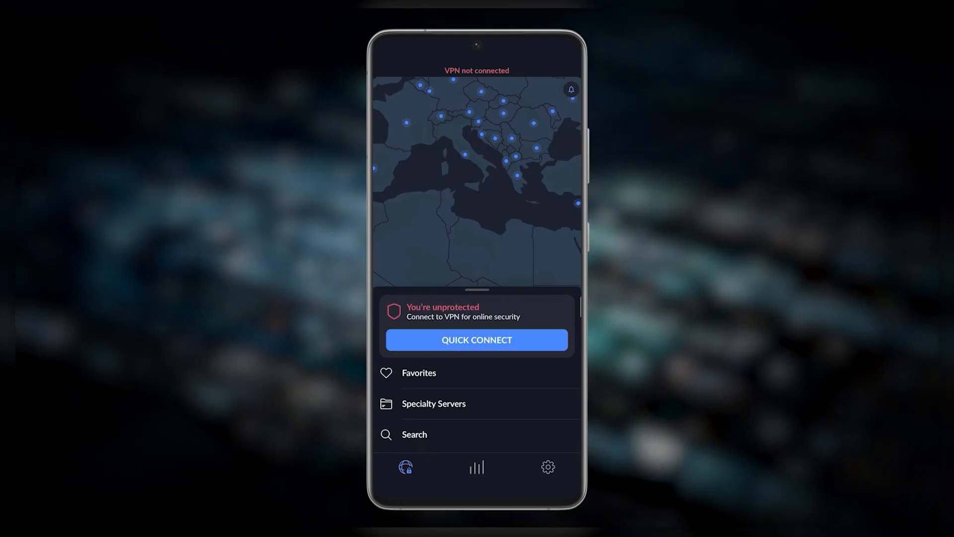
{"action": "left_click", "coordinate": [433, 403]}
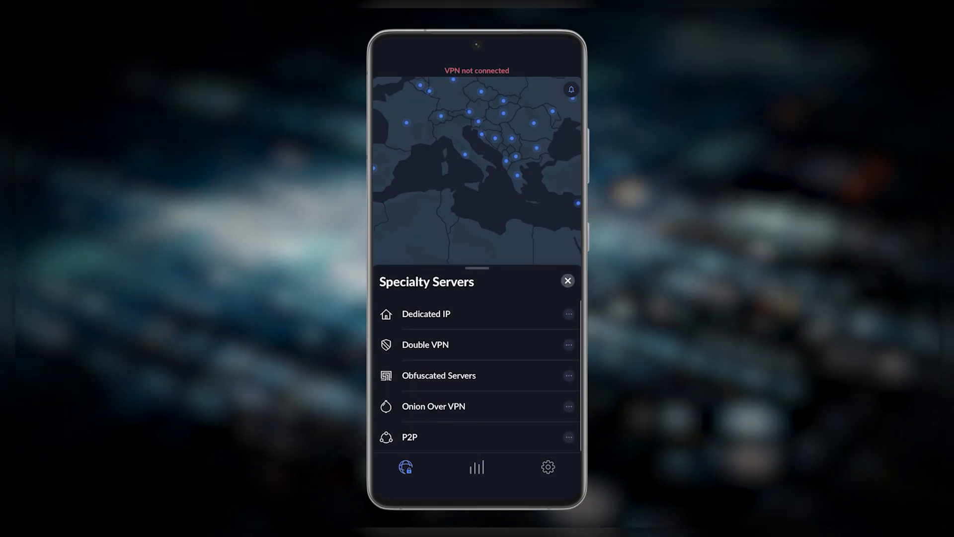
{"action": "left_click", "coordinate": [426, 314]}
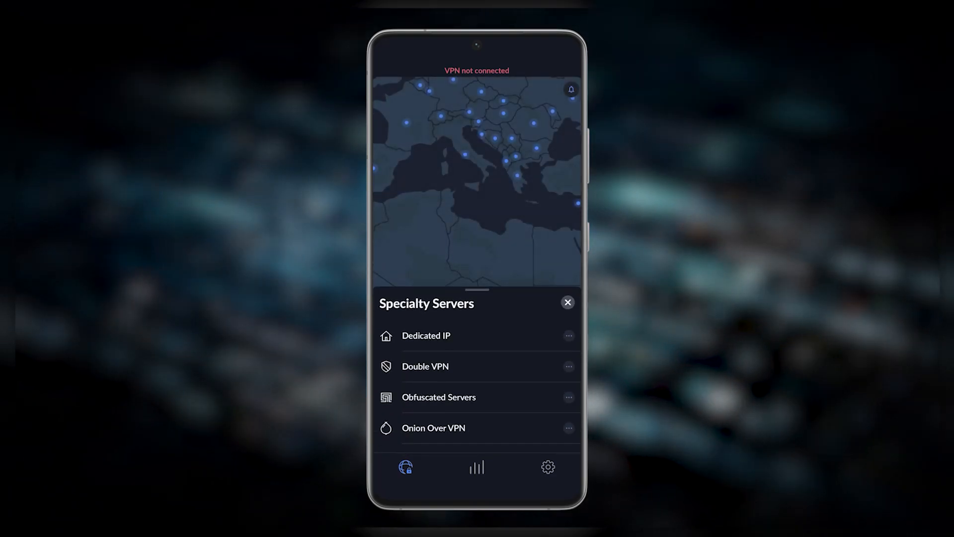
{"action": "left_click", "coordinate": [425, 365]}
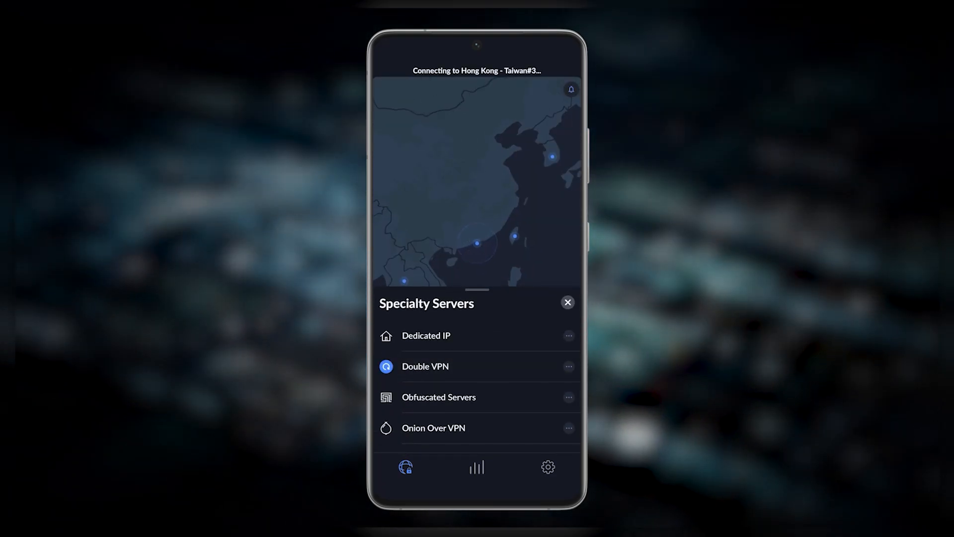
{"action": "left_click", "coordinate": [424, 366]}
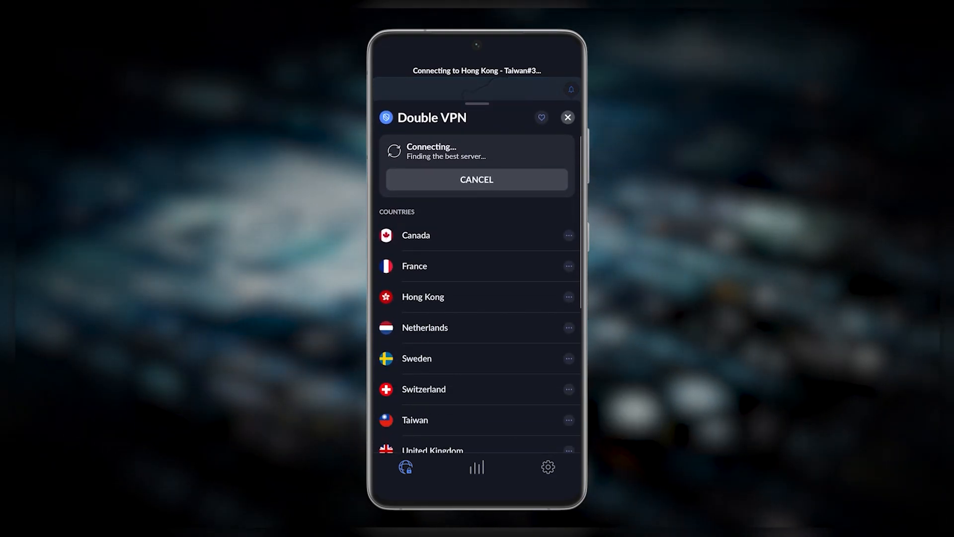
{"action": "left_click", "coordinate": [415, 265]}
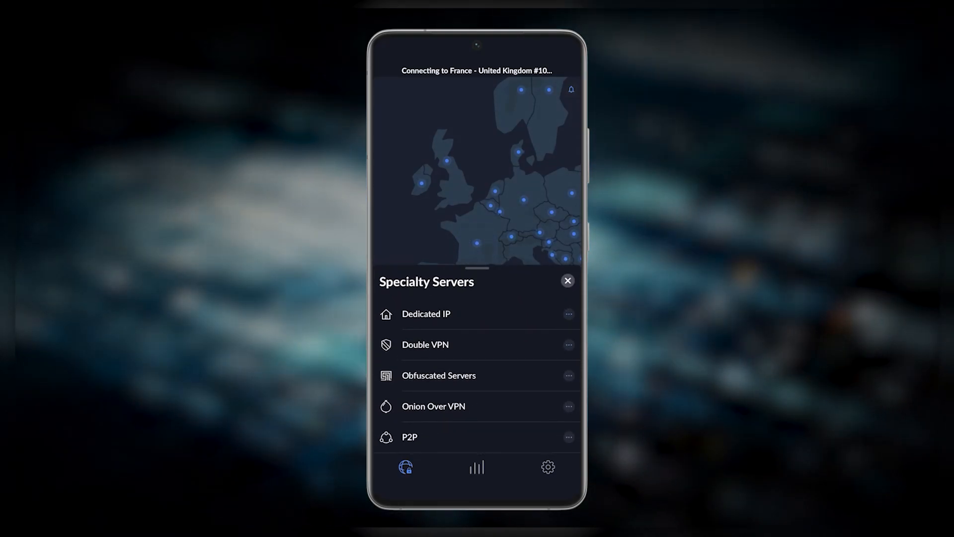
{"action": "left_click", "coordinate": [438, 375]}
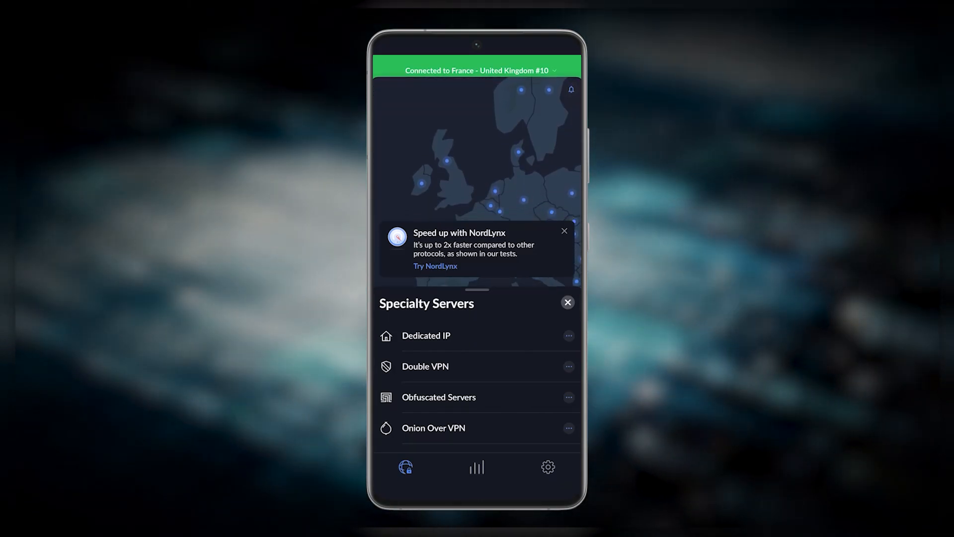
{"action": "left_click", "coordinate": [566, 302]}
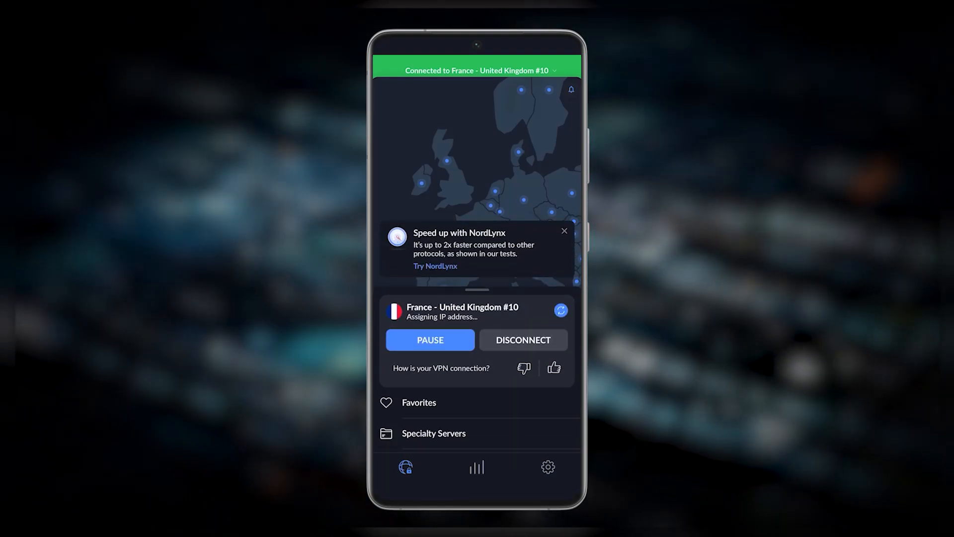
{"action": "left_click", "coordinate": [522, 339]}
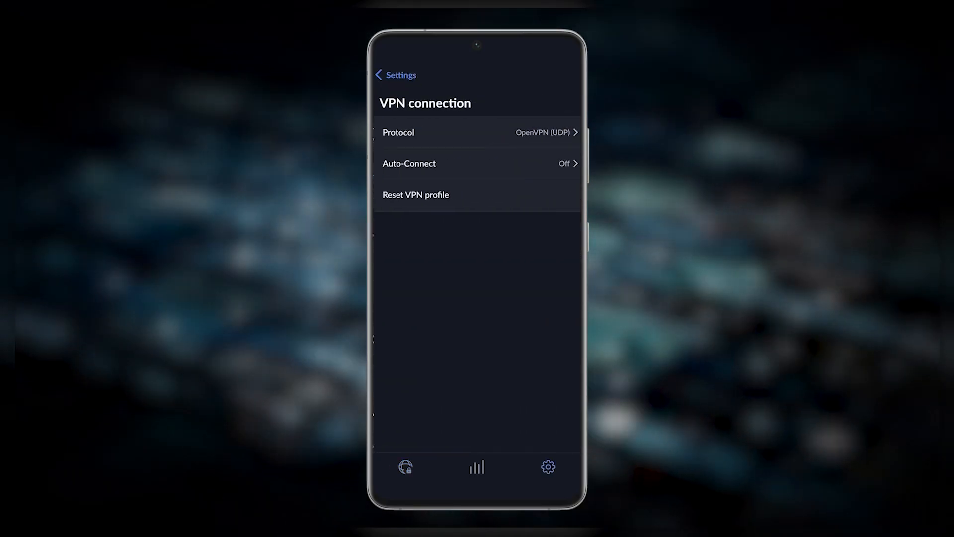
- Change the VPN protocol from OpenVPN (UDP) to NordLynx and return to the main settings
{"action": "left_click", "coordinate": [477, 132]}
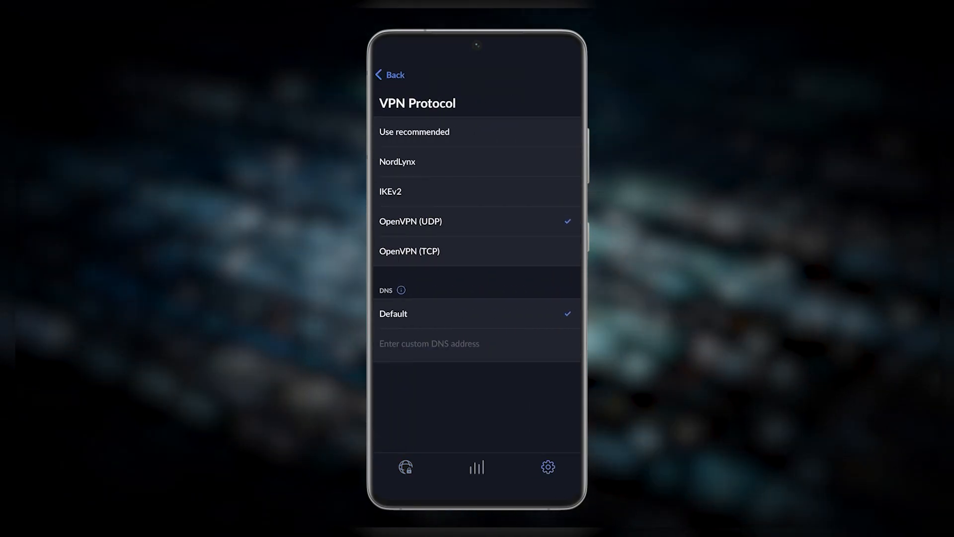
{"action": "left_click", "coordinate": [477, 191]}
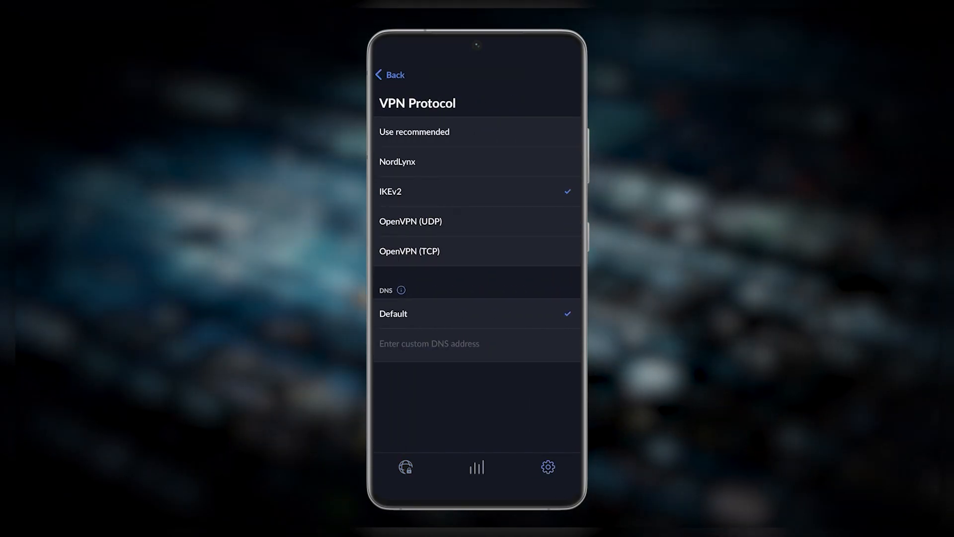
{"action": "left_click", "coordinate": [478, 162]}
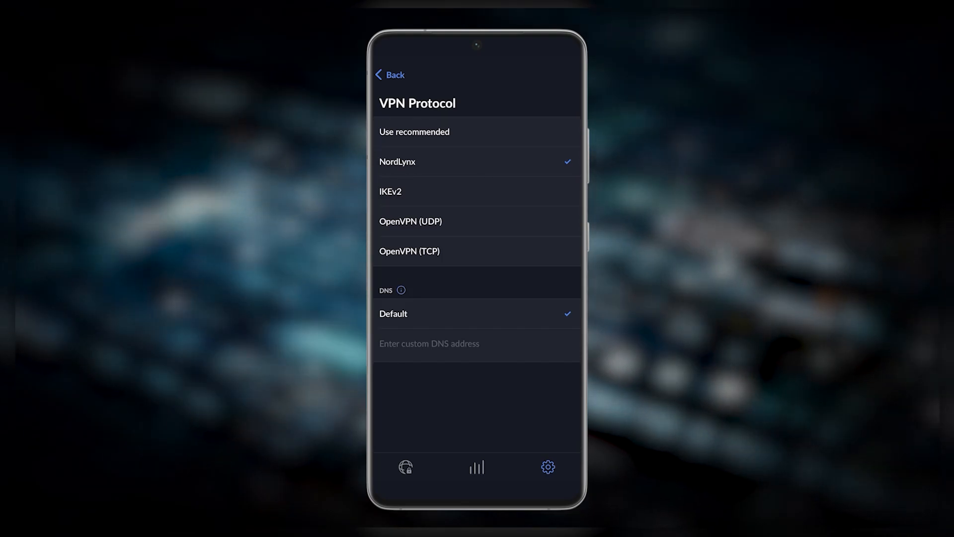
{"action": "left_click", "coordinate": [390, 74]}
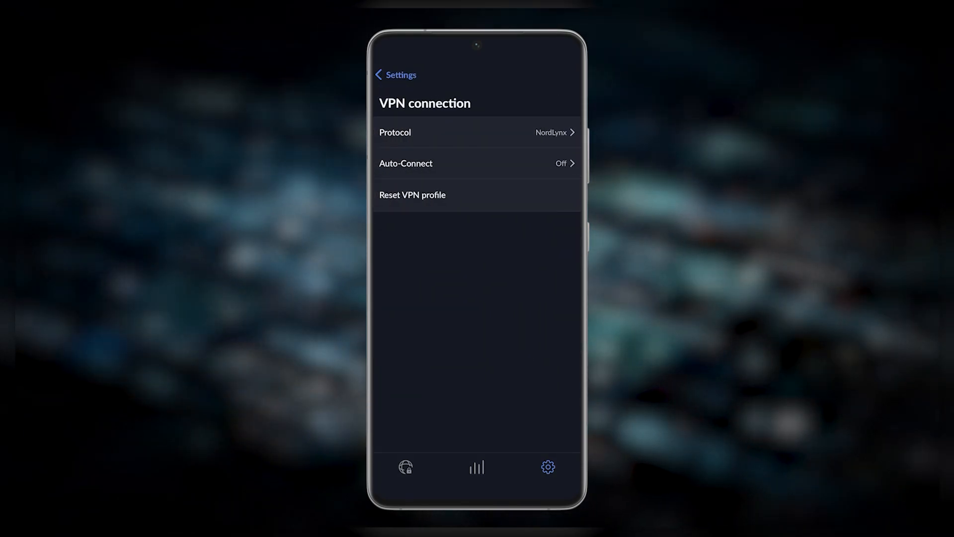
{"action": "left_click", "coordinate": [387, 74]}
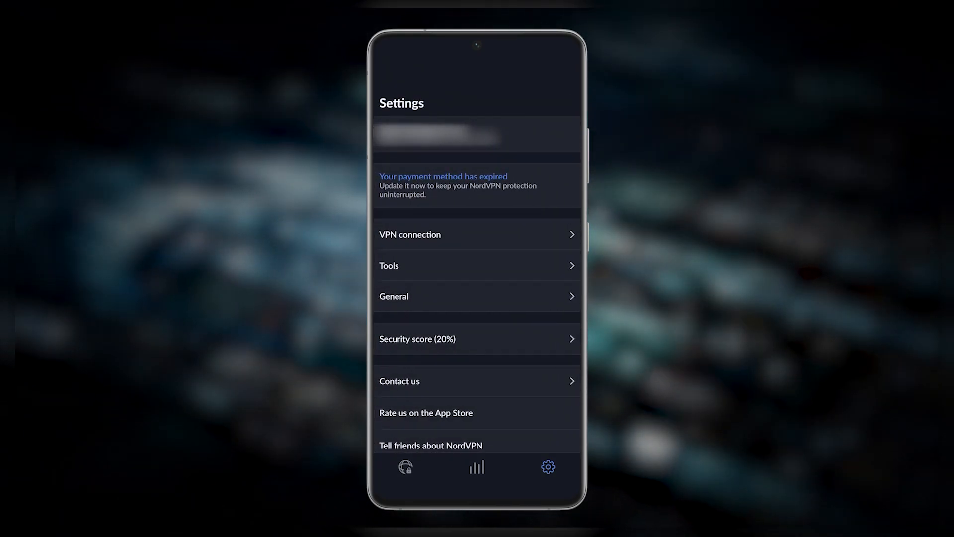
- Connect to United Kingdom #2145 from the country list, then disconnect it
{"action": "left_click", "coordinate": [405, 466]}
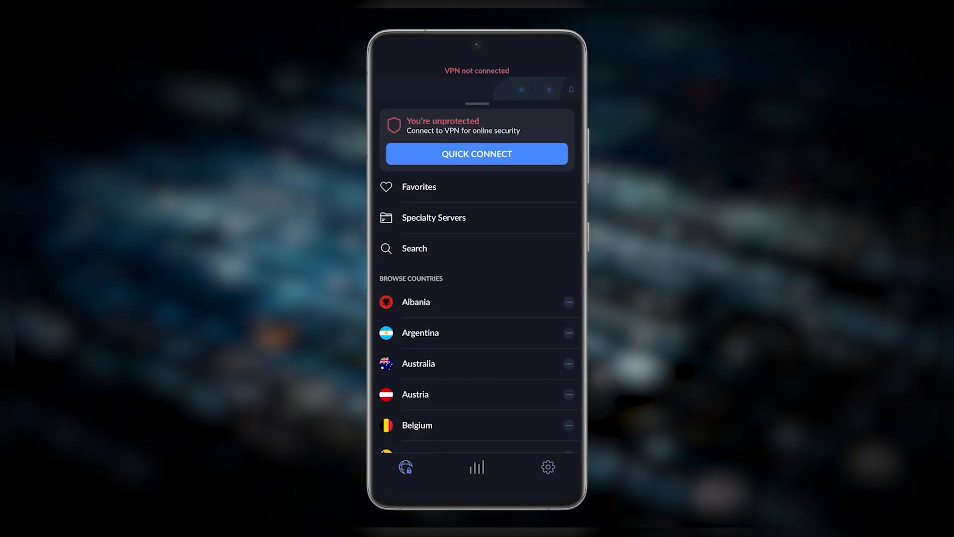
{"action": "left_click", "coordinate": [433, 217]}
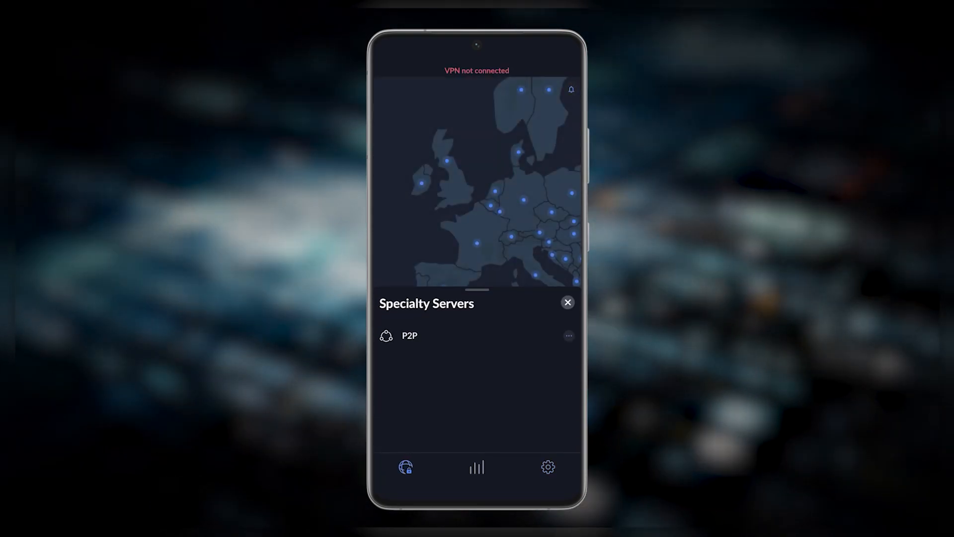
{"action": "left_click", "coordinate": [567, 303]}
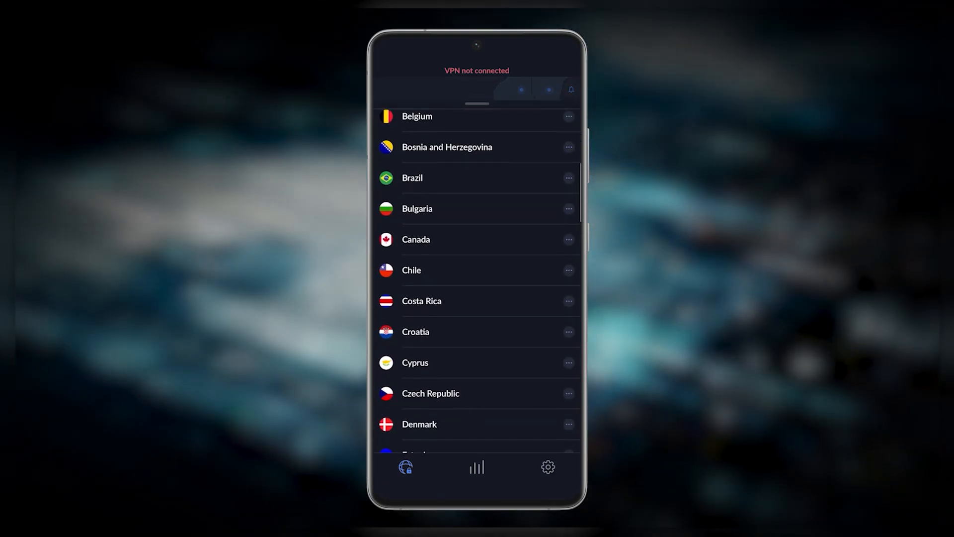
{"action": "scroll", "scroll_direction": "down", "scroll_amount": 3}
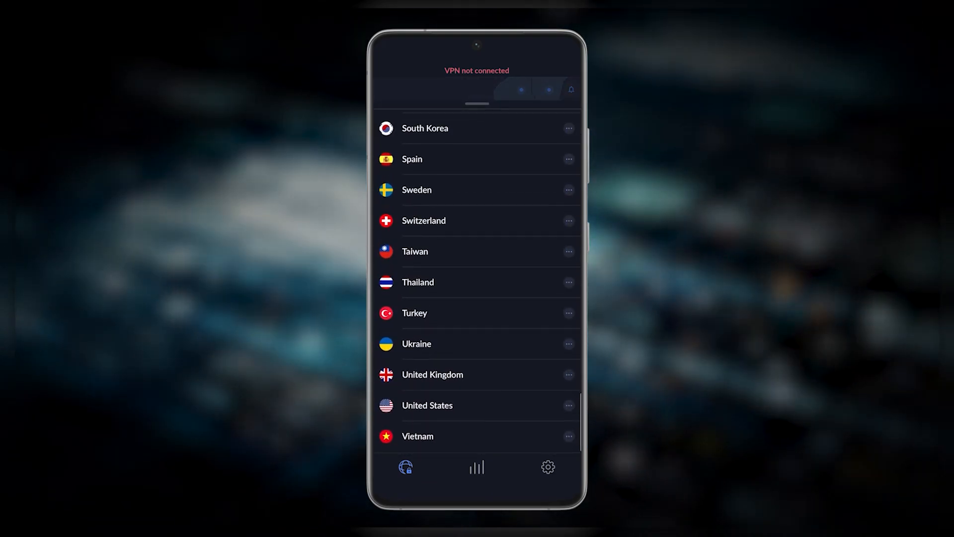
{"action": "left_click", "coordinate": [431, 374]}
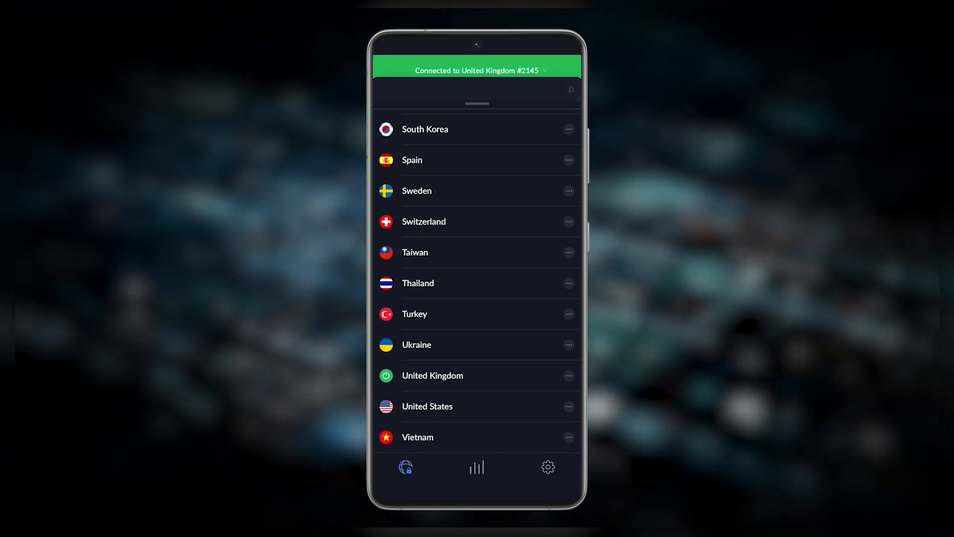
{"action": "scroll", "scroll_direction": "up", "scroll_amount": 3}
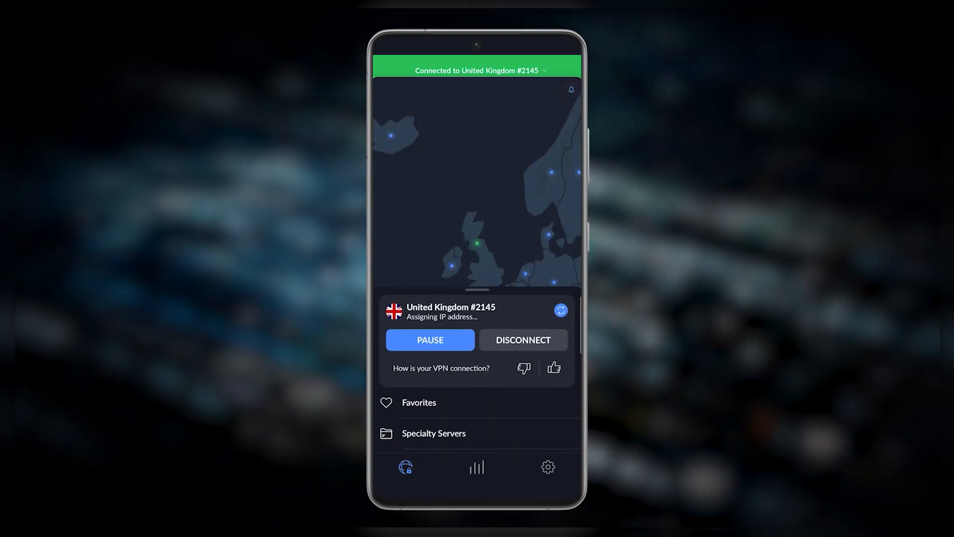
{"action": "left_click", "coordinate": [523, 340]}
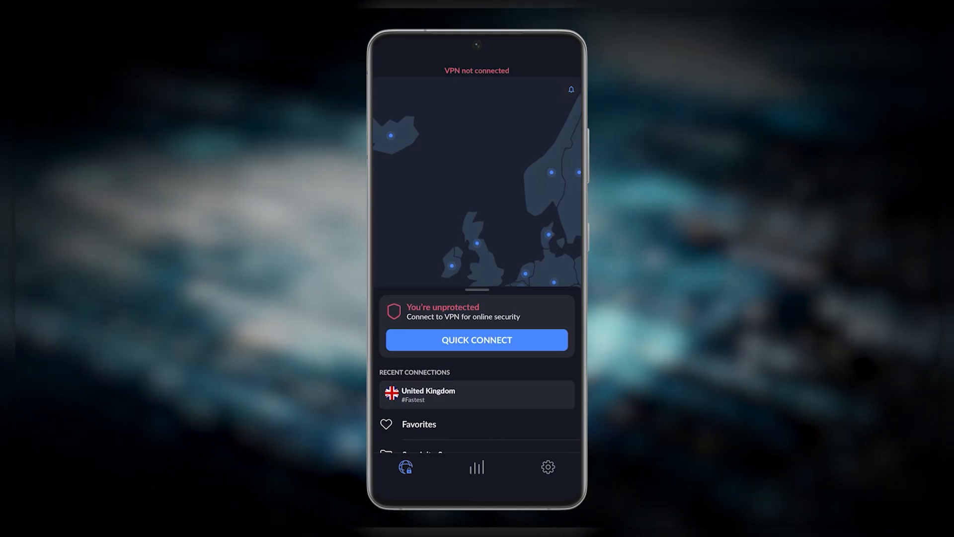
{"action": "left_click", "coordinate": [547, 466]}
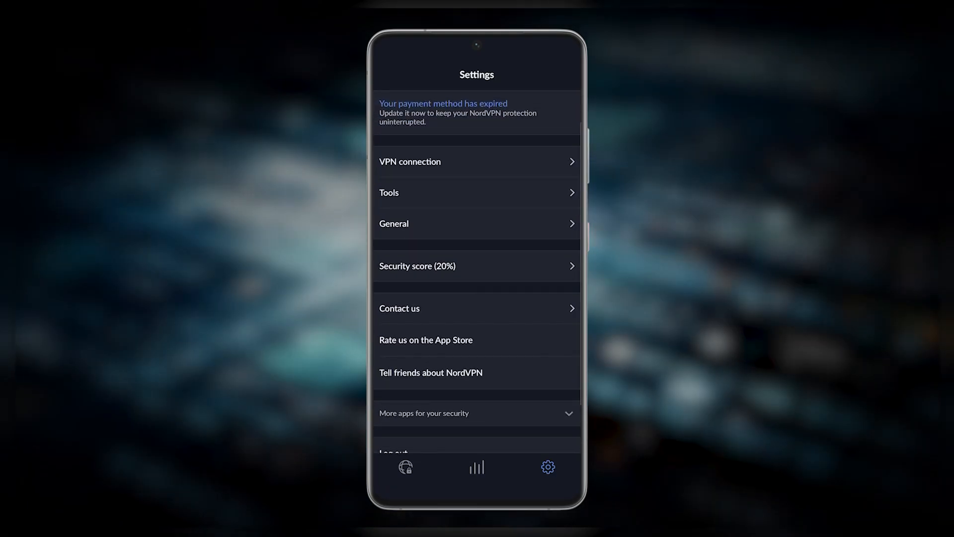
- In Tools, switch Threat Protection off and back on
{"action": "left_click", "coordinate": [389, 193]}
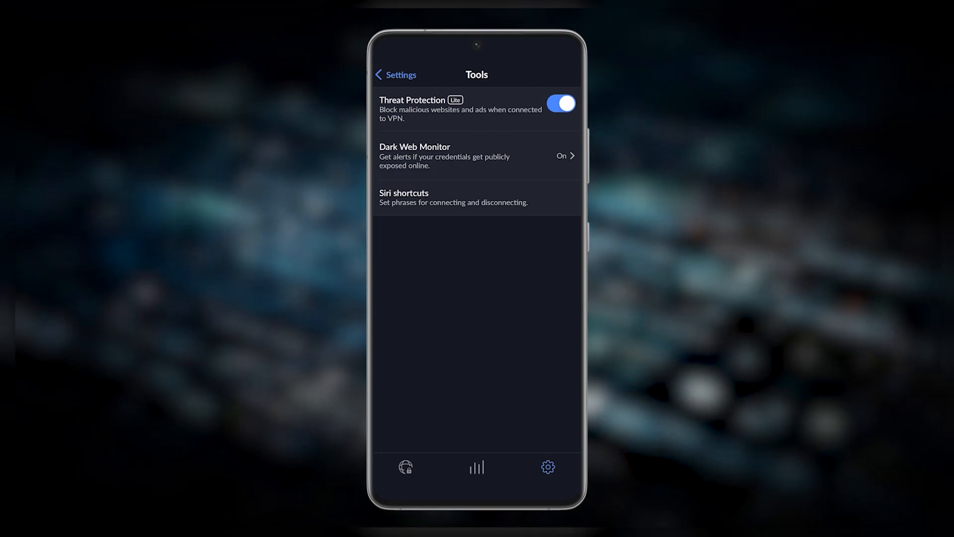
{"action": "left_click", "coordinate": [560, 104]}
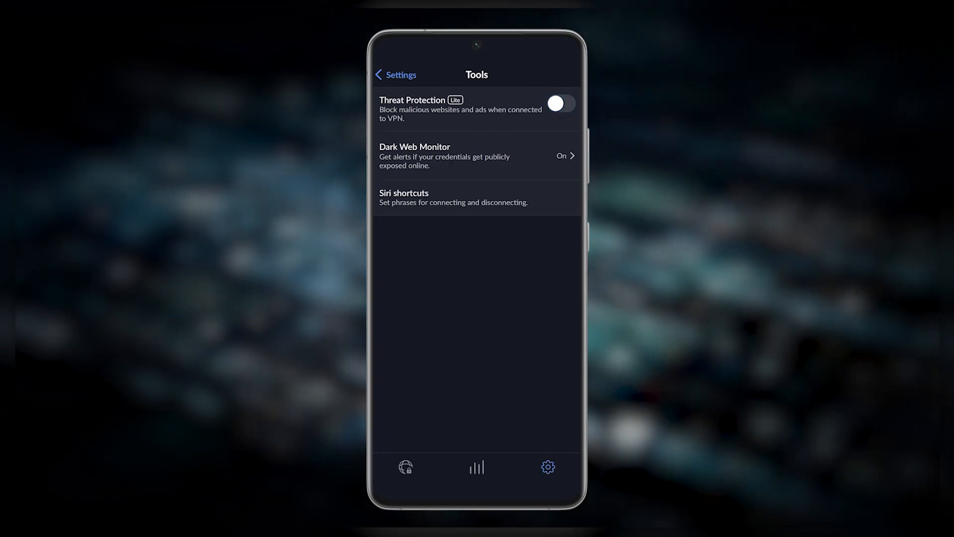
{"action": "left_click", "coordinate": [559, 104]}
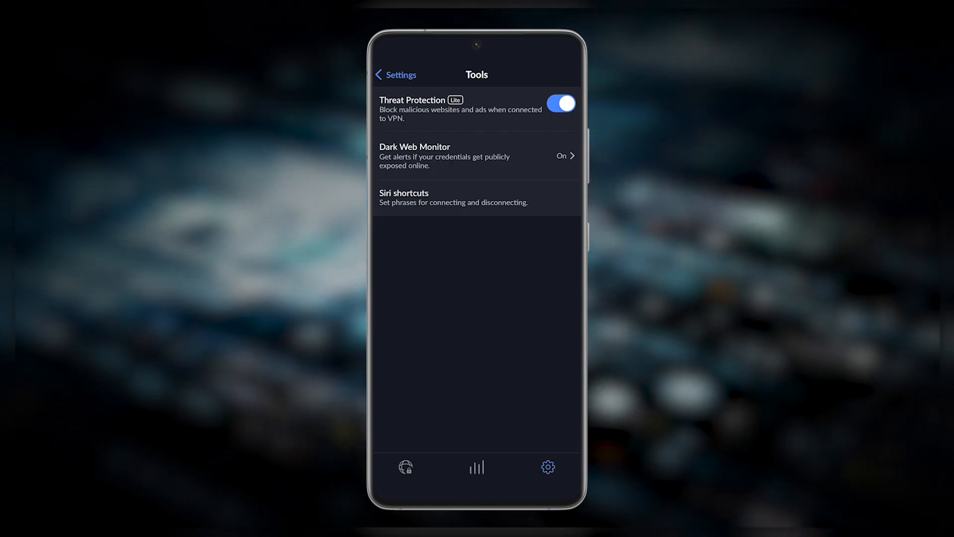
- Turn Dark Web Monitor off and back on, then return to the main settings list
{"action": "left_click", "coordinate": [477, 156]}
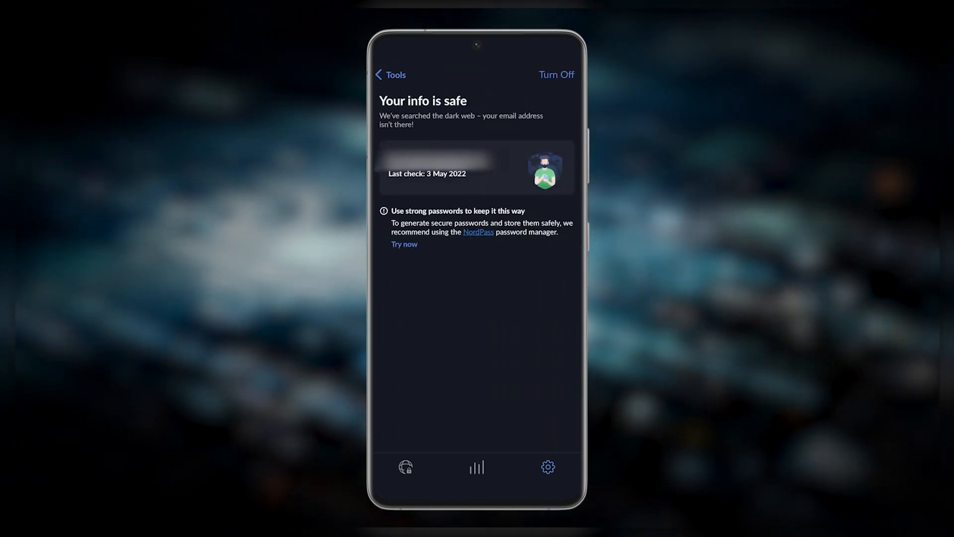
{"action": "left_click", "coordinate": [390, 74]}
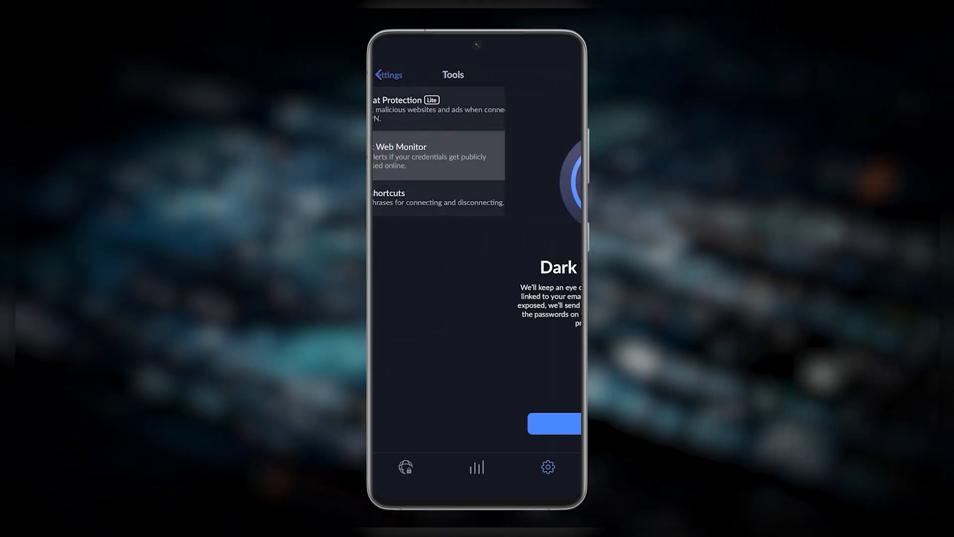
{"action": "left_click", "coordinate": [438, 155]}
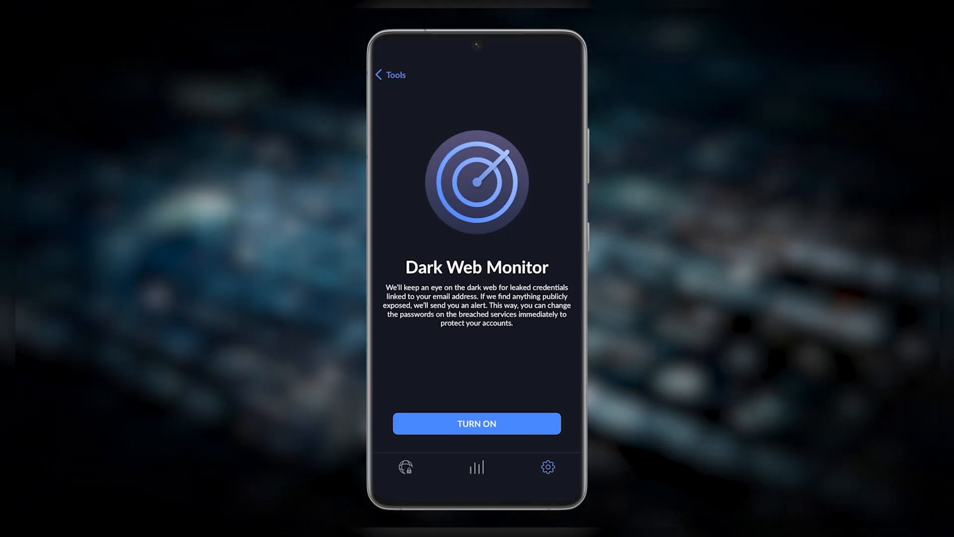
{"action": "left_click", "coordinate": [476, 423]}
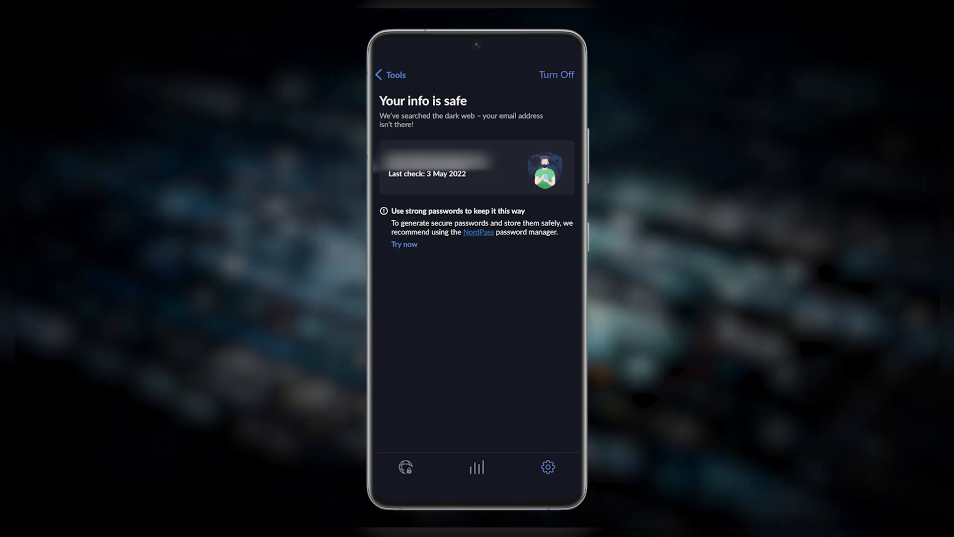
{"action": "left_click", "coordinate": [391, 74]}
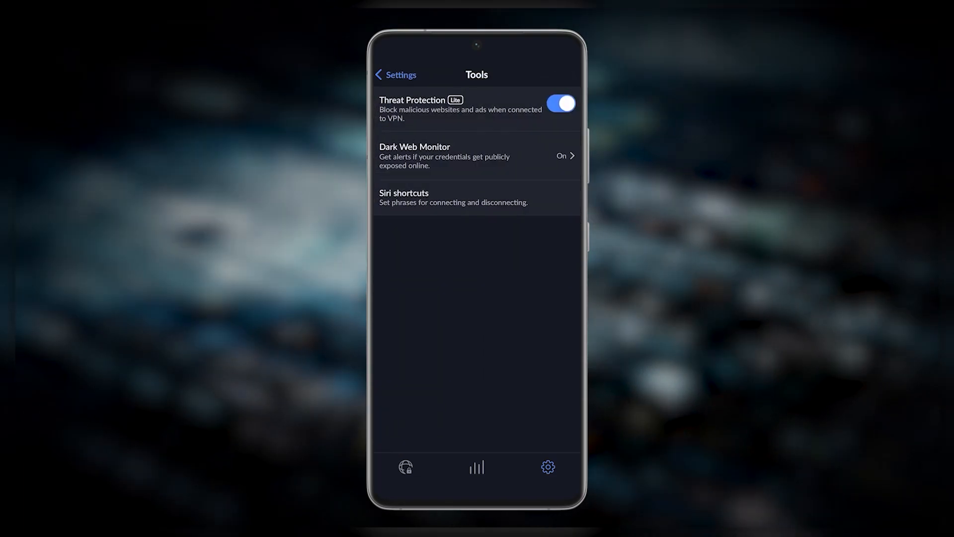
{"action": "left_click", "coordinate": [395, 74]}
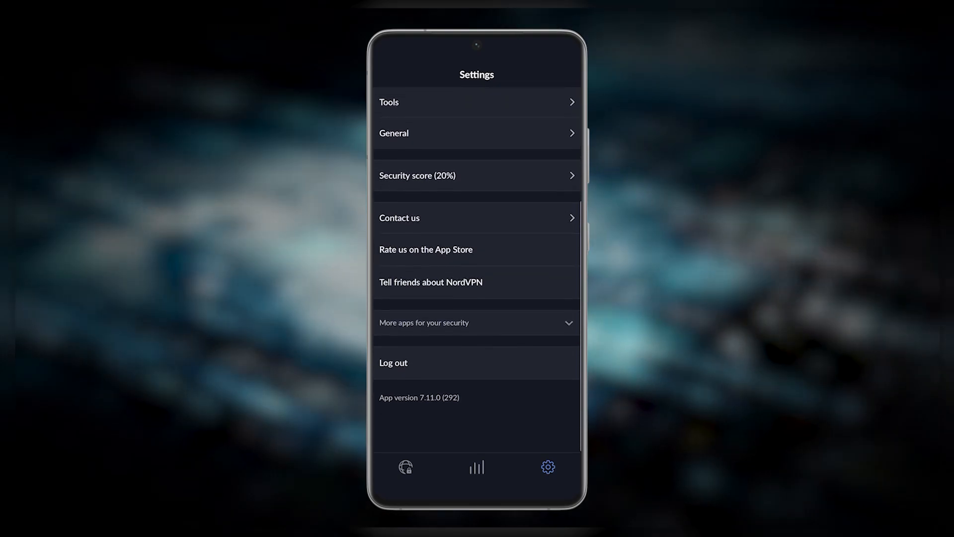
{"action": "left_click", "coordinate": [477, 133]}
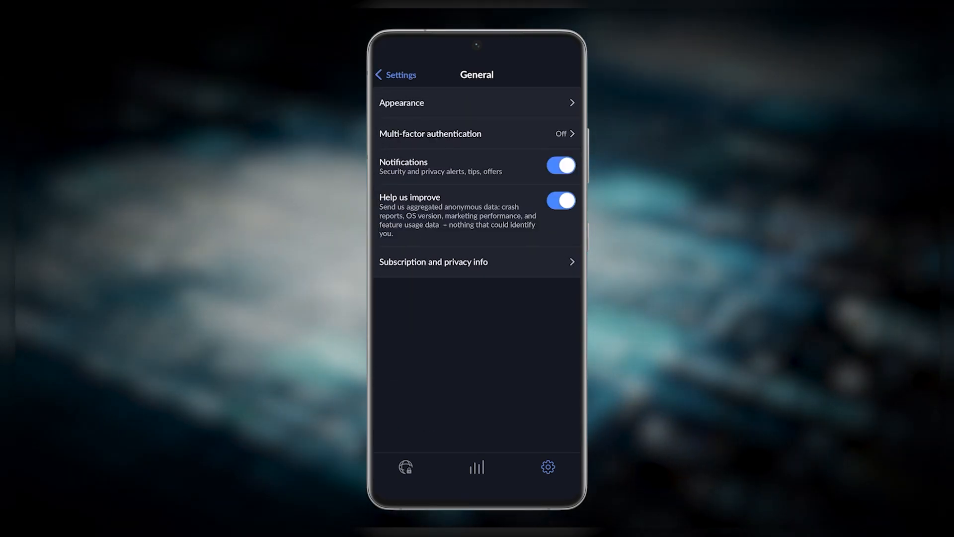
{"action": "left_click", "coordinate": [477, 103]}
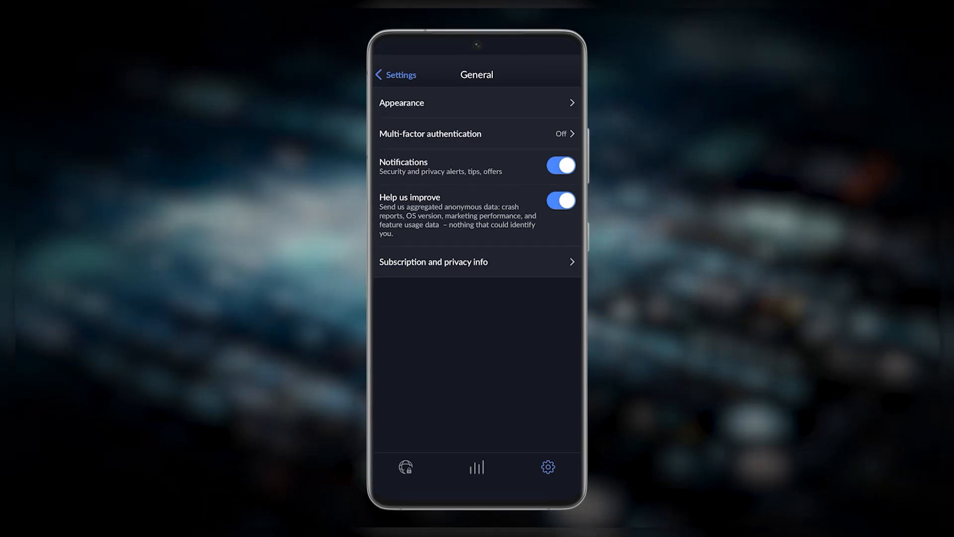
{"action": "left_click", "coordinate": [396, 74]}
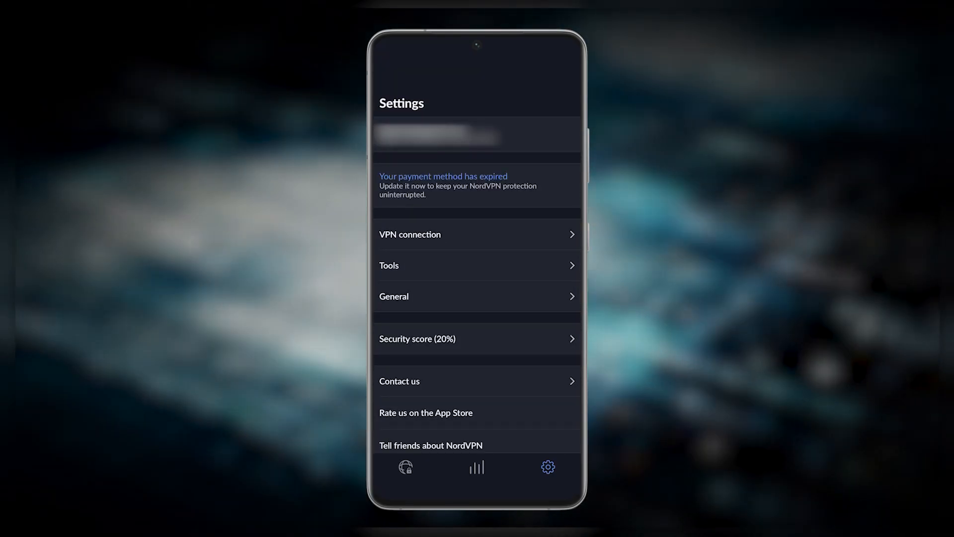
{"action": "left_click", "coordinate": [406, 466]}
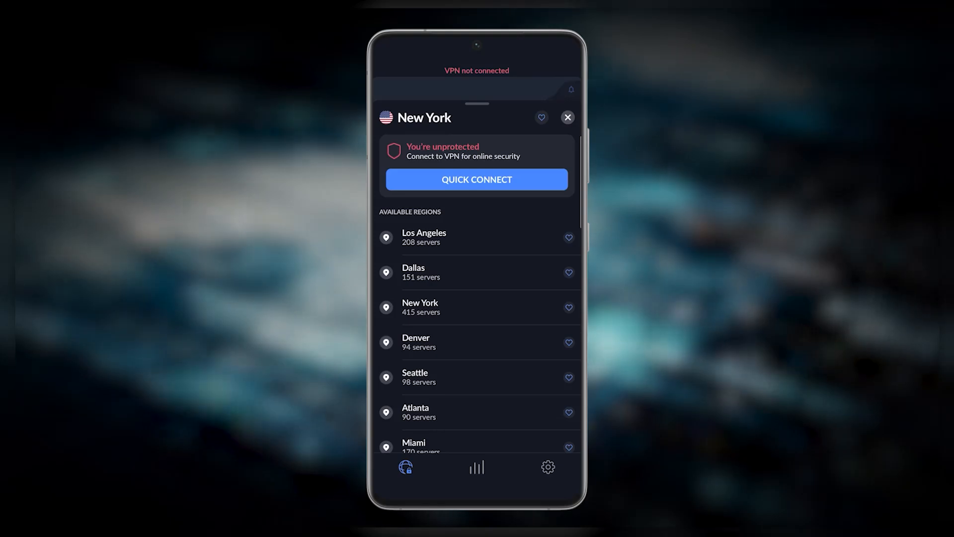
- Quick-connect to United States #9429, then switch to a New York server
{"action": "left_click", "coordinate": [477, 179]}
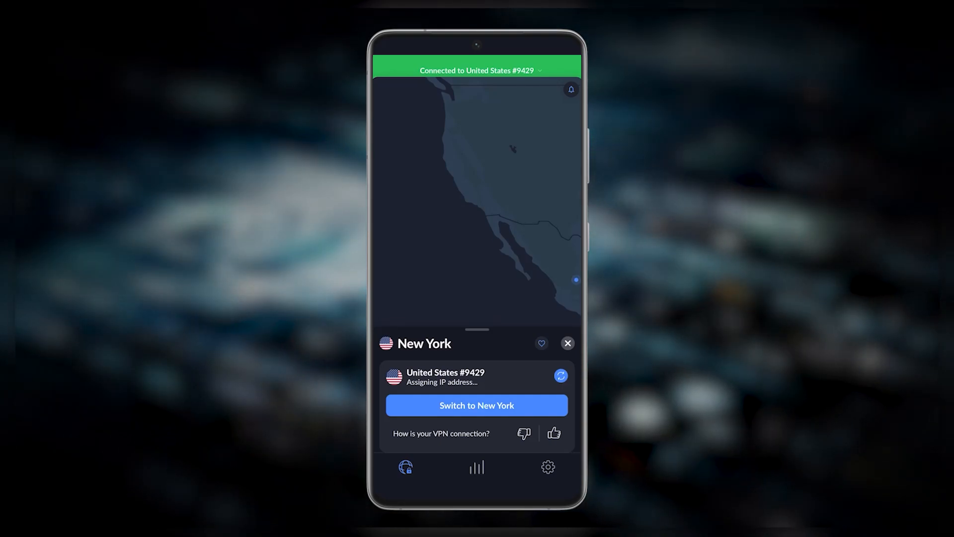
{"action": "left_click", "coordinate": [476, 405]}
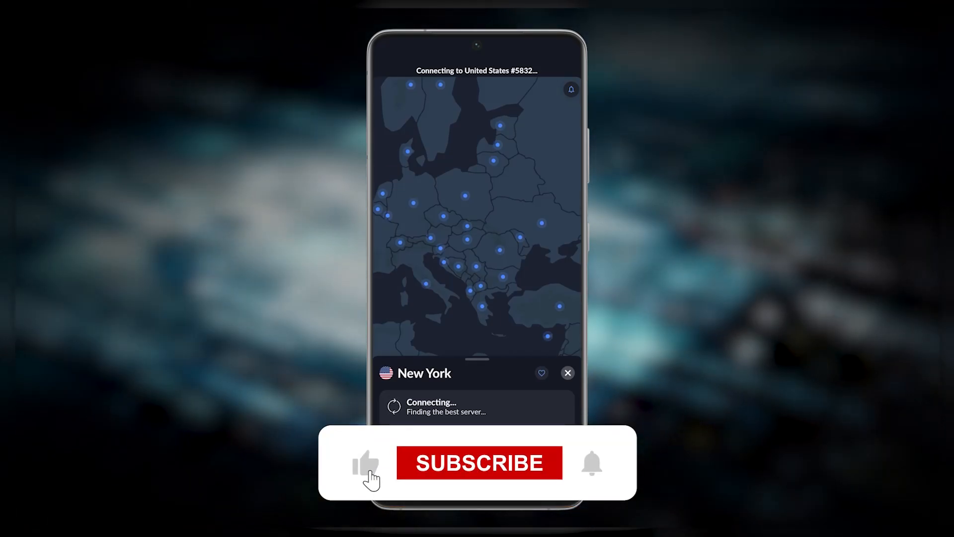
{"action": "left_click", "coordinate": [479, 463]}
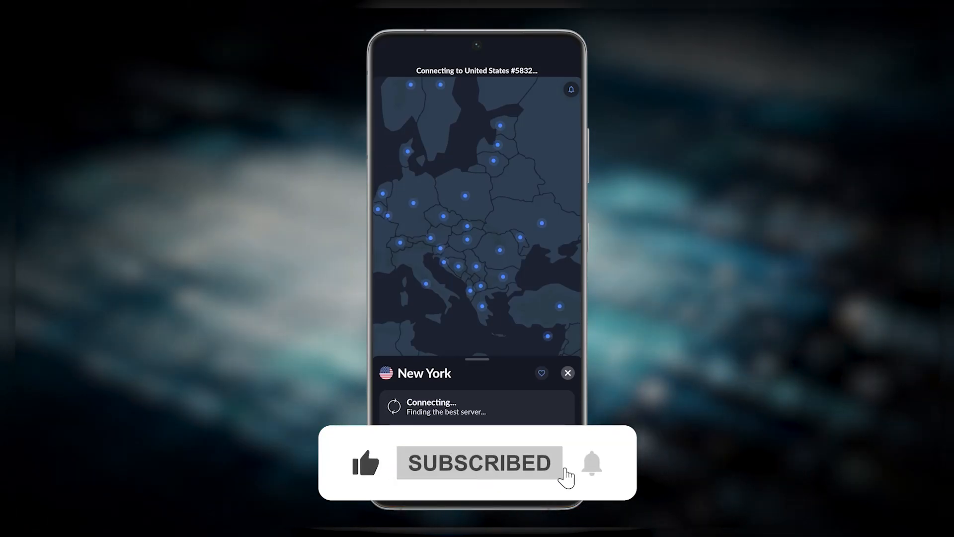